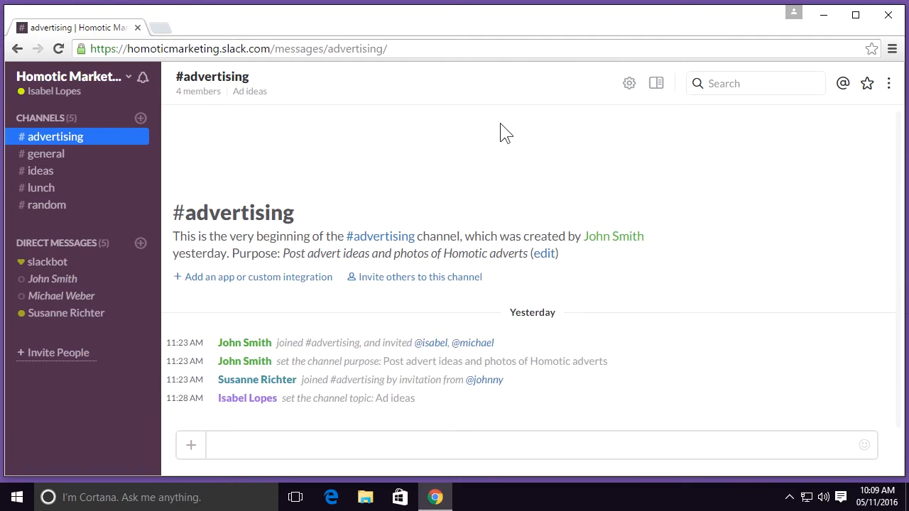
Step: Open the Slack search box to show the 'Narrow your search' filters
left_click(755, 83)
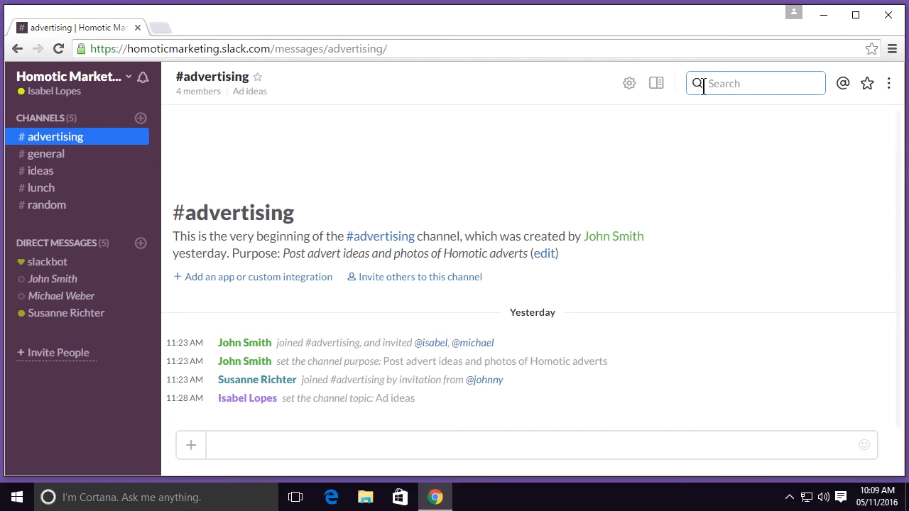
left_click(727, 83)
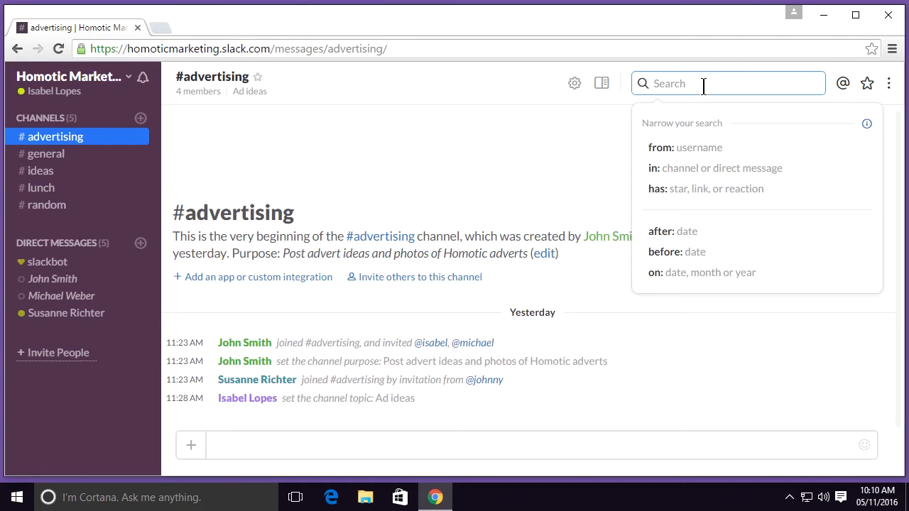
Step: Search for 'homotic' and sort the four message results by recent
type("homotic")
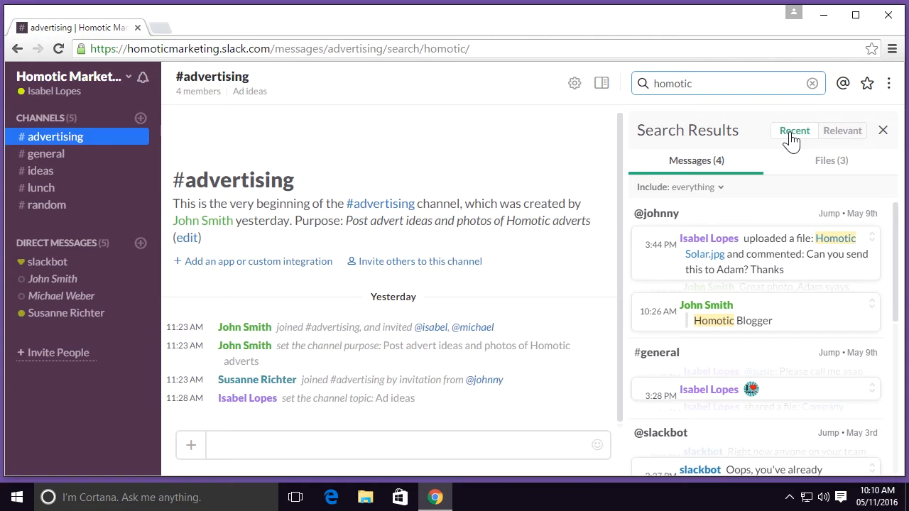
mouse_move(843, 131)
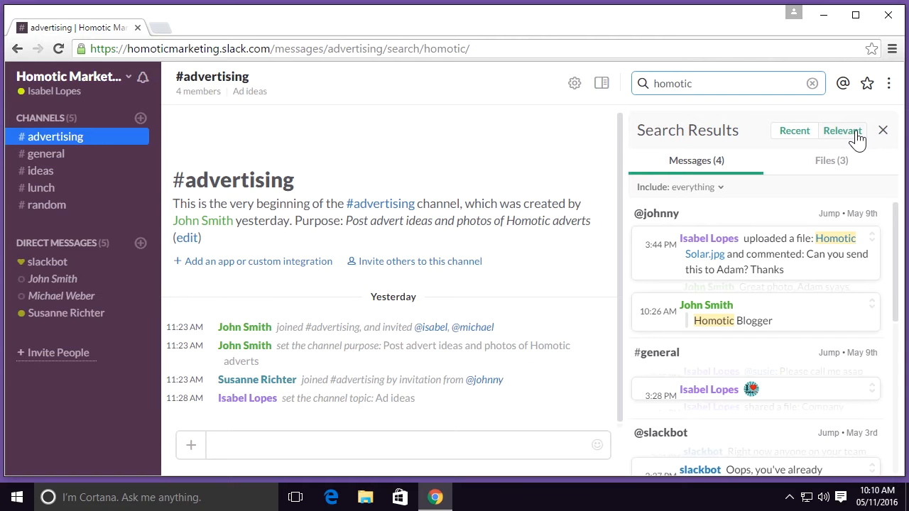
left_click(842, 131)
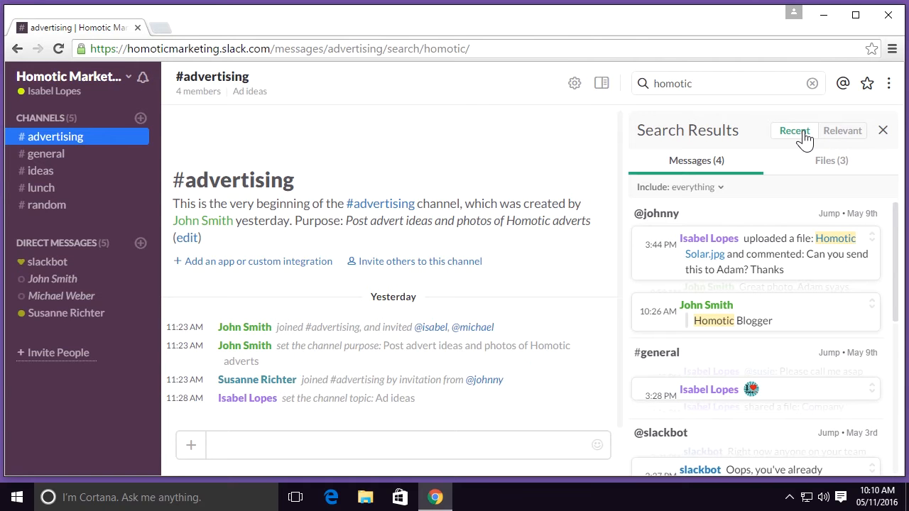
mouse_move(752, 170)
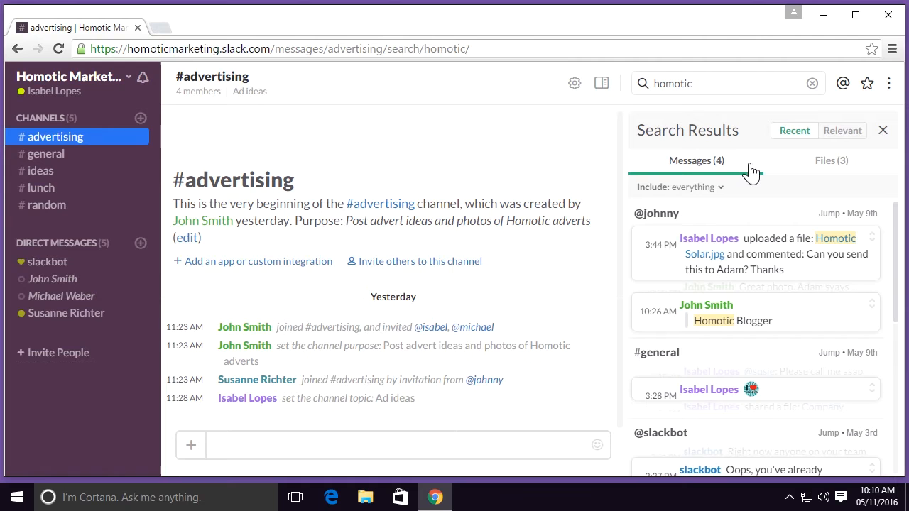
mouse_move(781, 172)
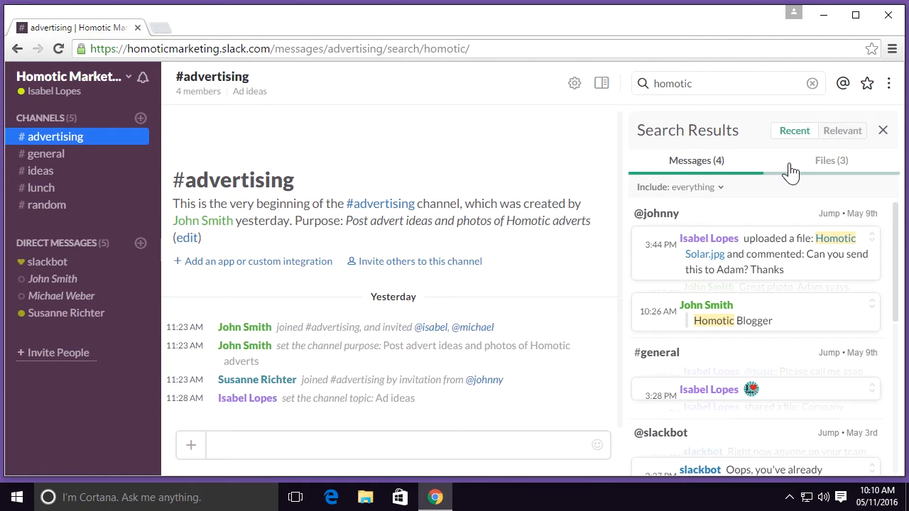
Step: Show the Files (3) results for 'homotic'
left_click(831, 161)
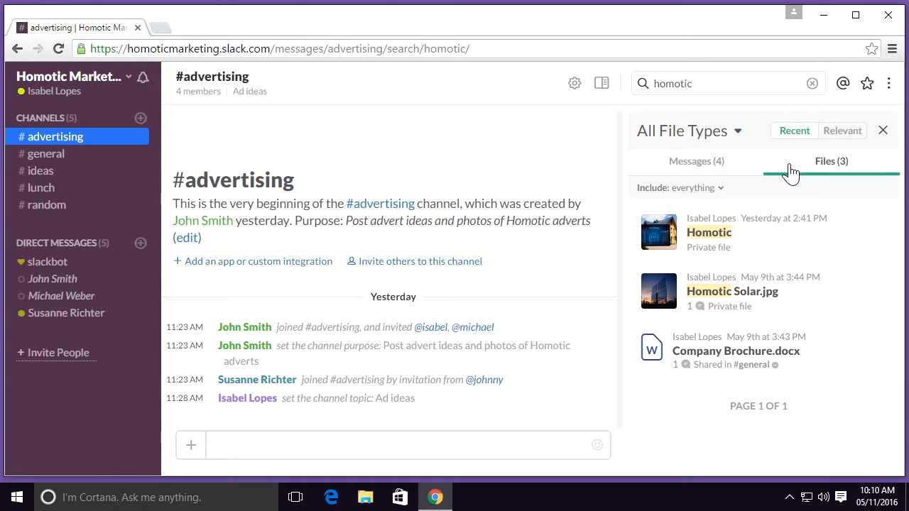
mouse_move(752, 328)
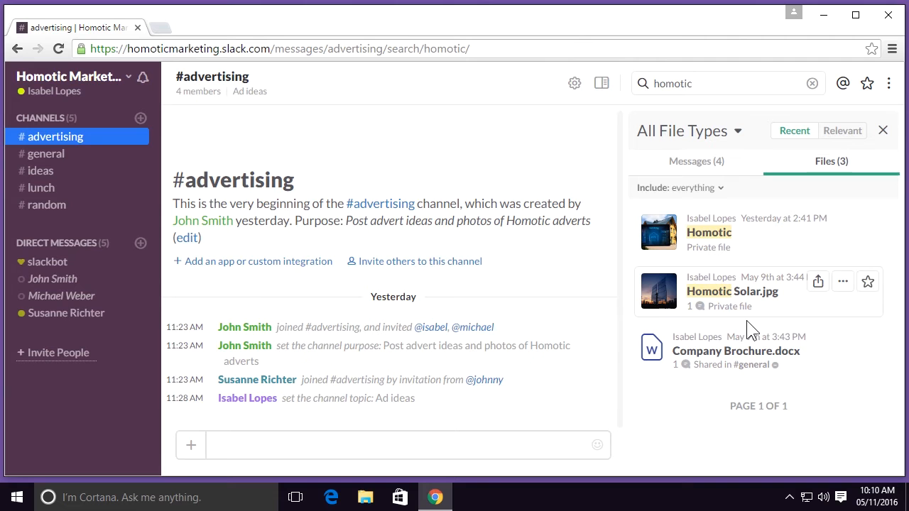
mouse_move(747, 348)
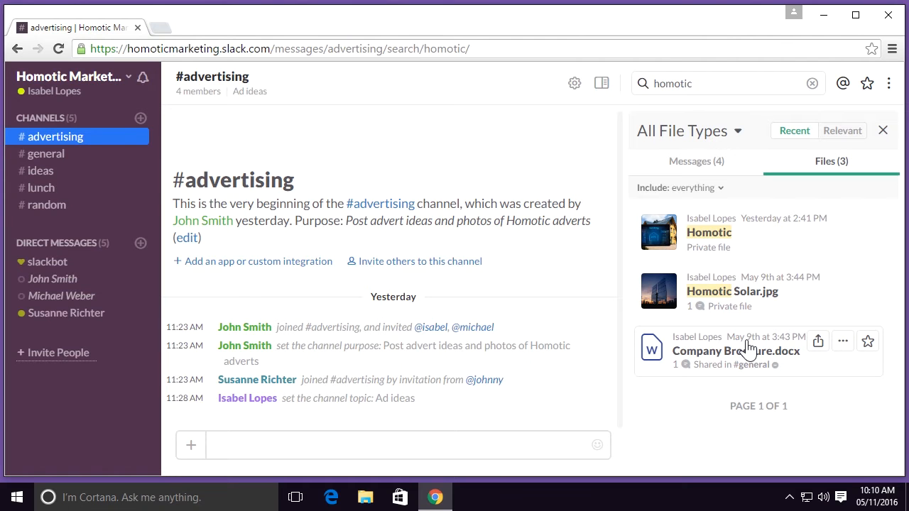
mouse_move(764, 257)
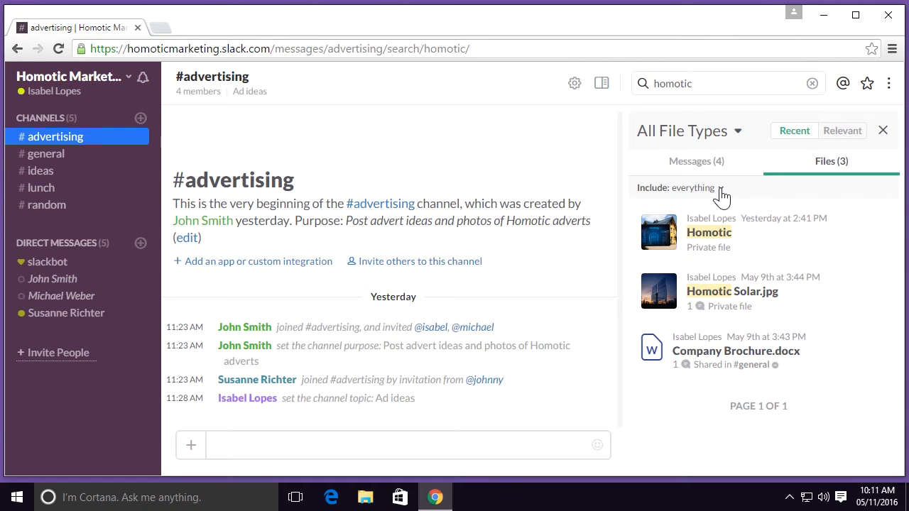
Step: Exclude files from integrations, bots and unopened channels from the homotic results
left_click(710, 187)
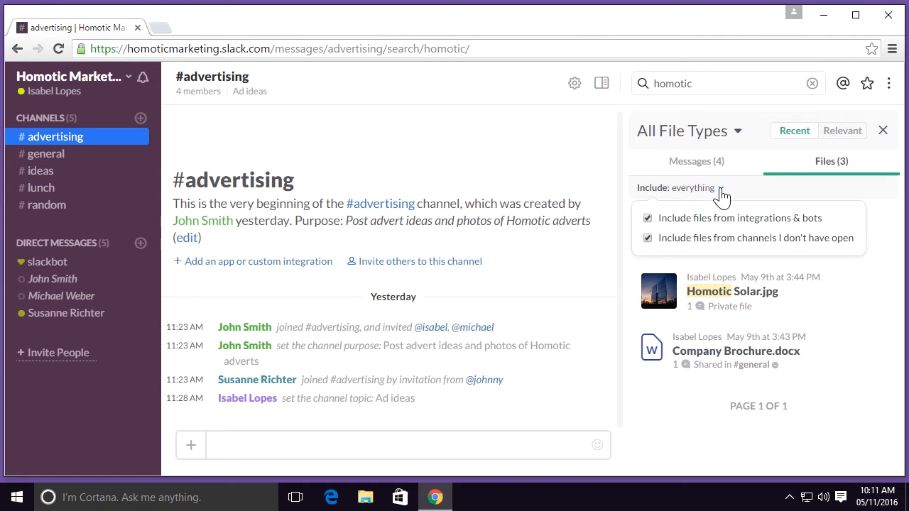
mouse_move(692, 230)
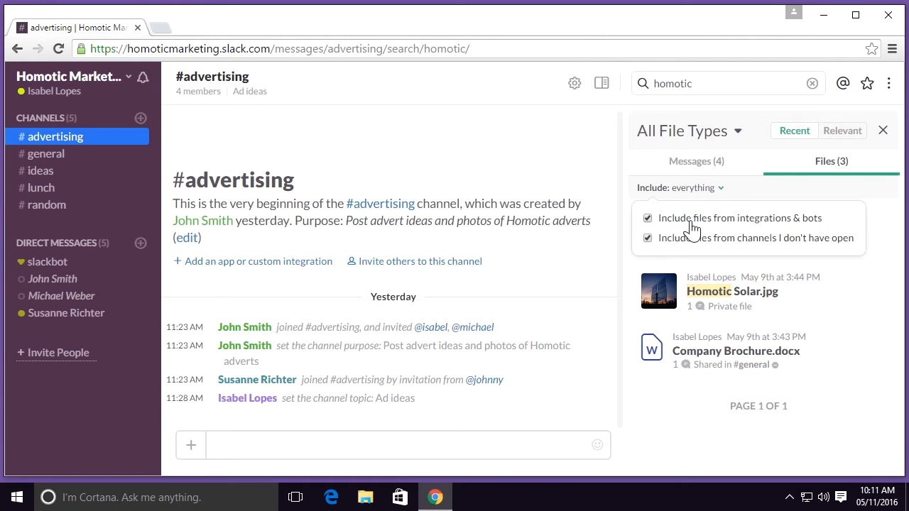
mouse_move(680, 237)
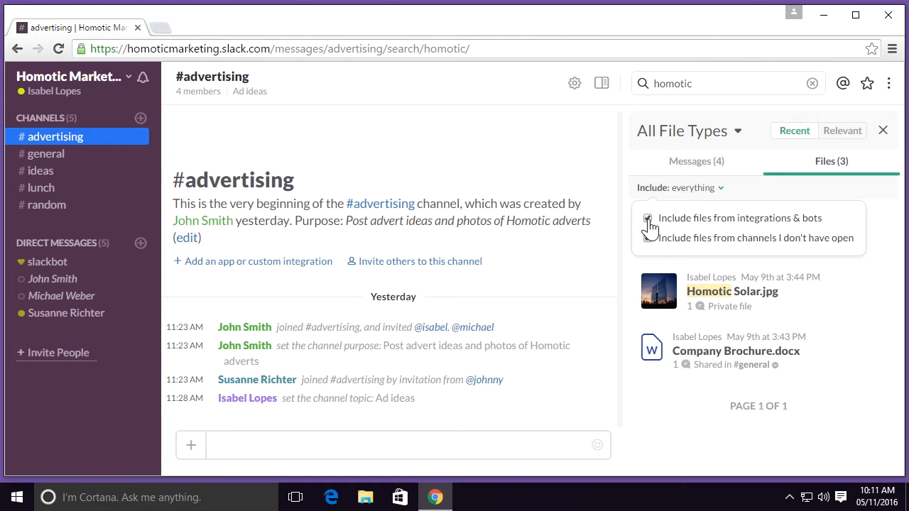
left_click(647, 218)
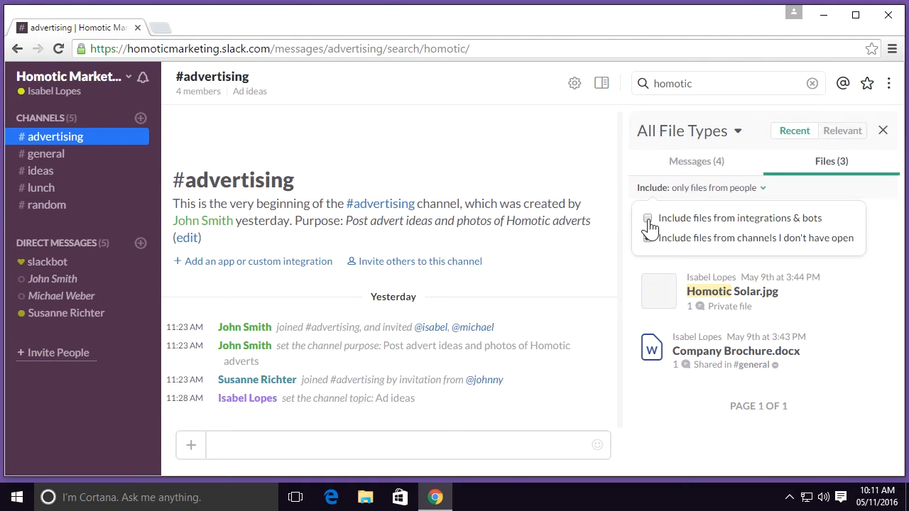
left_click(647, 238)
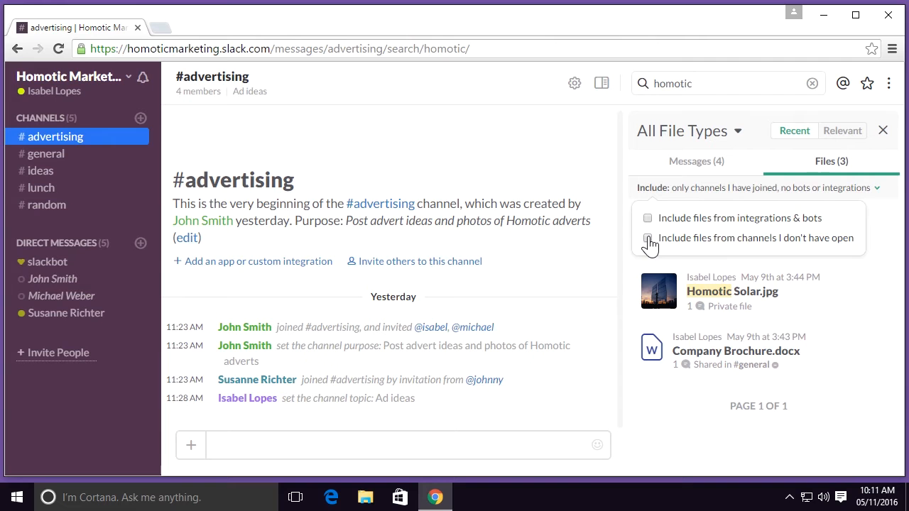
left_click(40, 170)
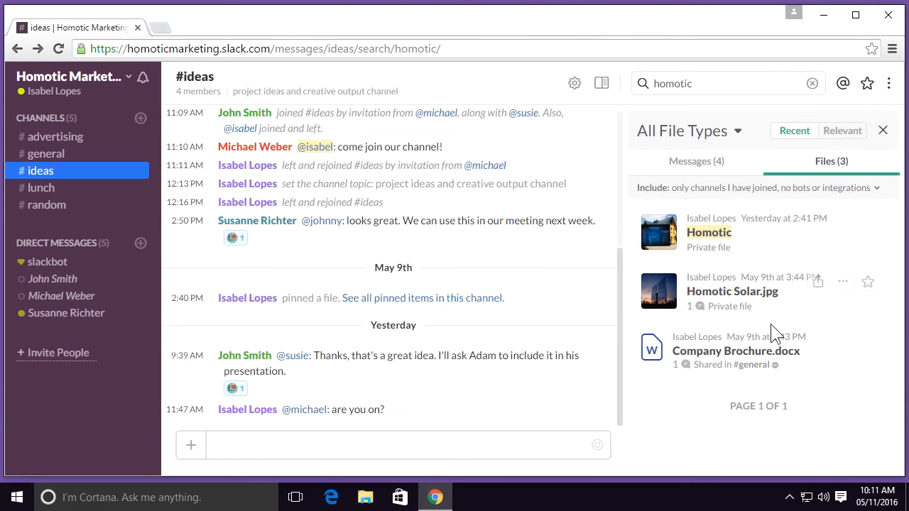
mouse_move(820, 337)
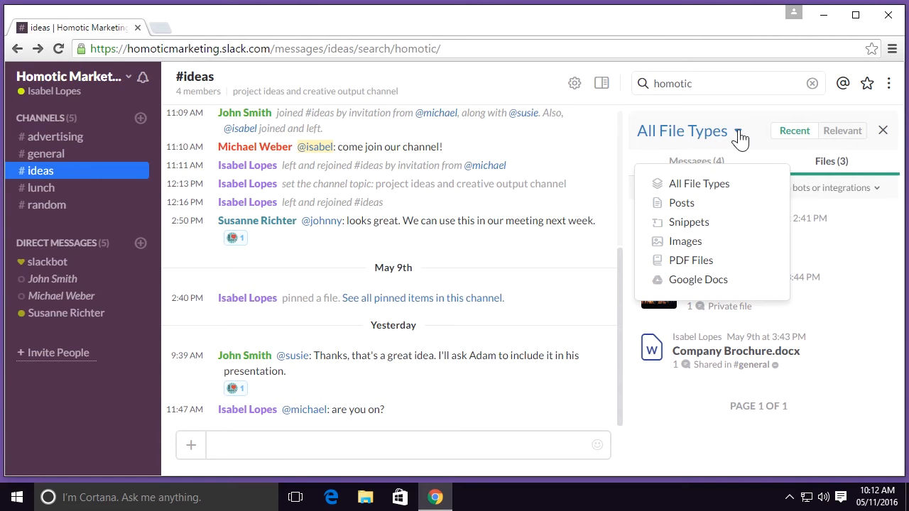
mouse_move(707, 223)
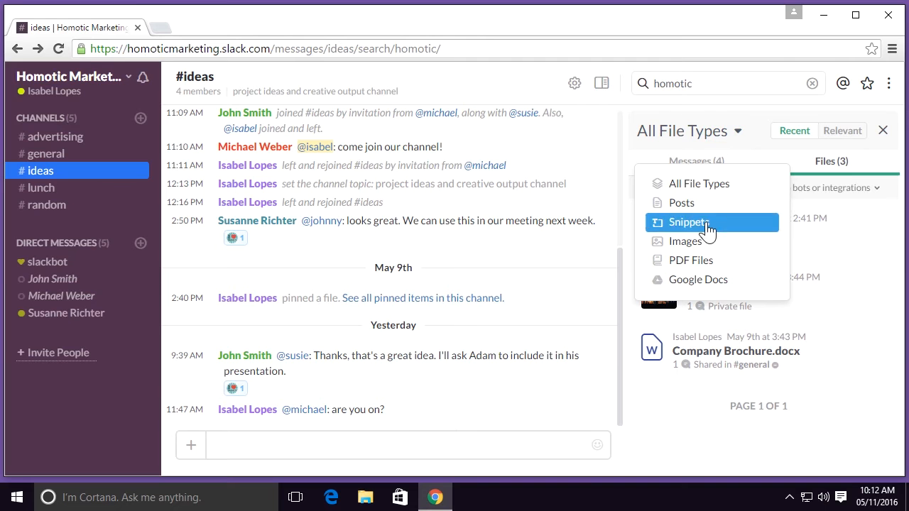
mouse_move(703, 260)
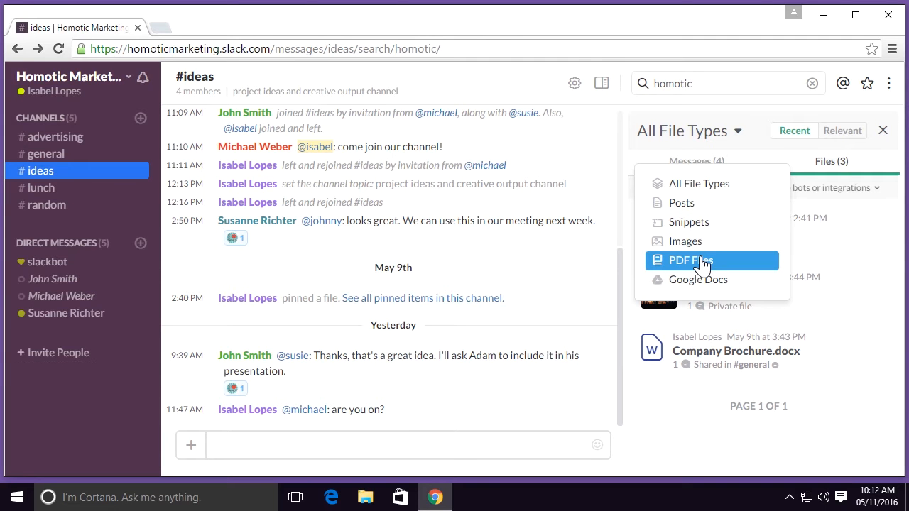
Step: Try PDF and Google Docs file types, then filter homotic files to Images
left_click(689, 260)
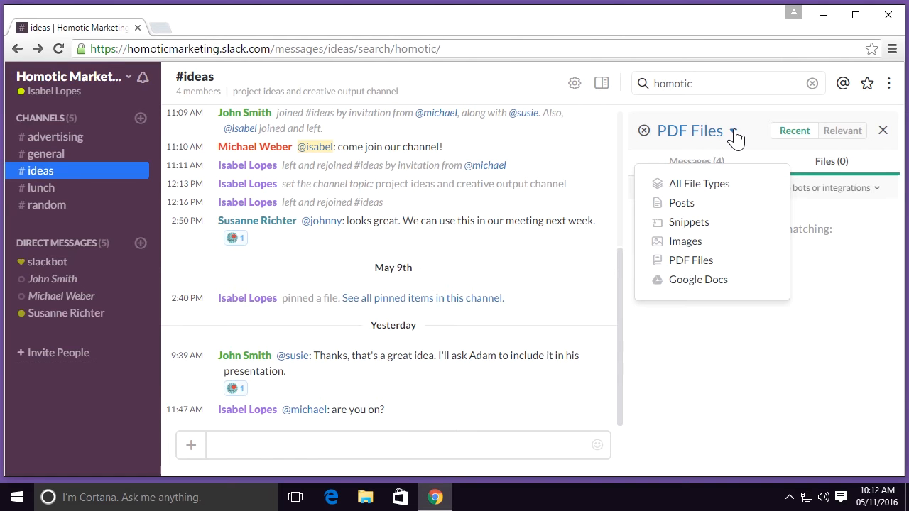
left_click(698, 279)
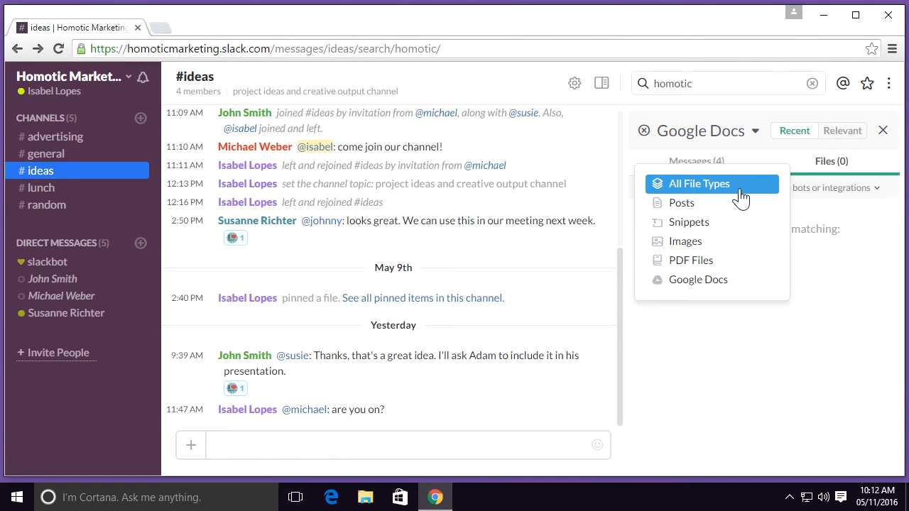
left_click(684, 241)
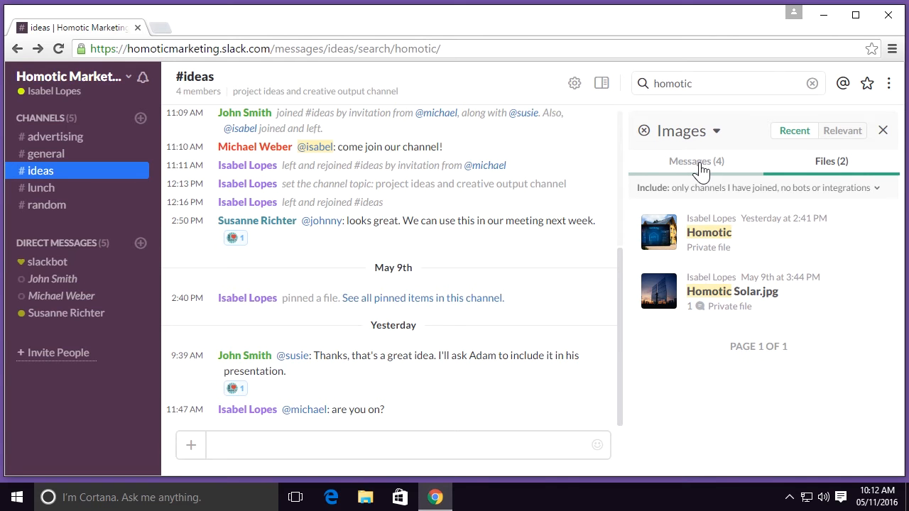
Step: Switch back to the Messages (4) results and open the Include options
left_click(695, 160)
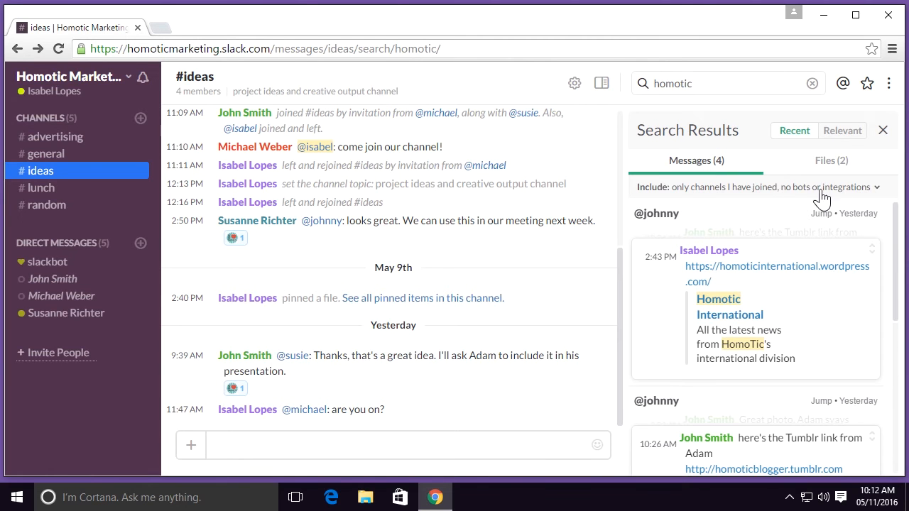
mouse_move(876, 198)
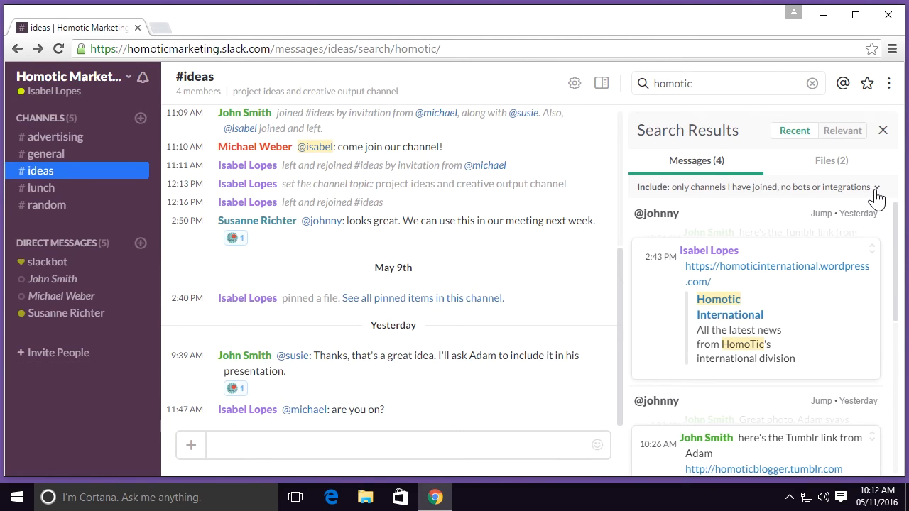
left_click(877, 186)
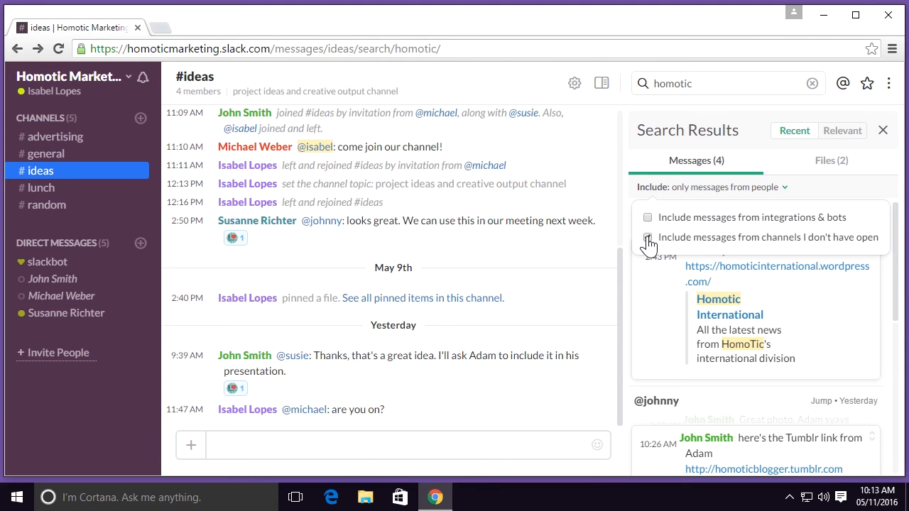
Step: Include messages from unopened channels, then close results and clear 'homotic'
left_click(647, 238)
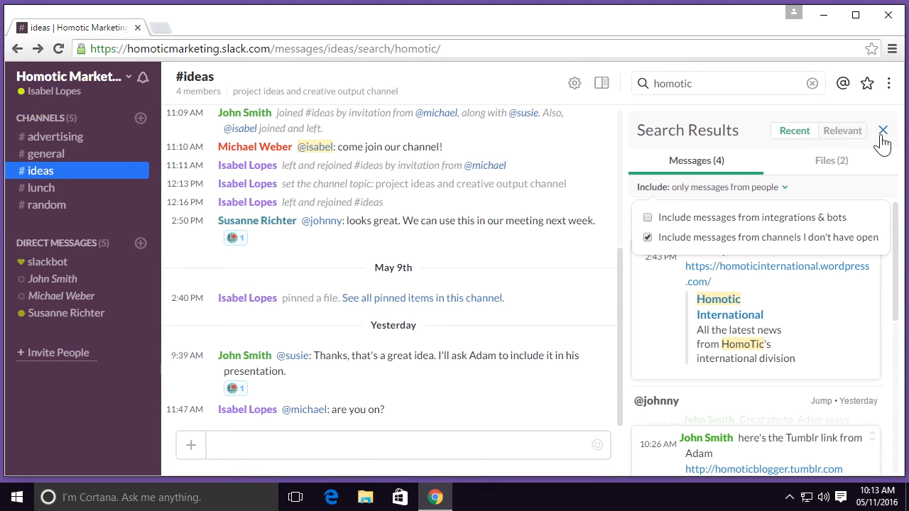
left_click(883, 130)
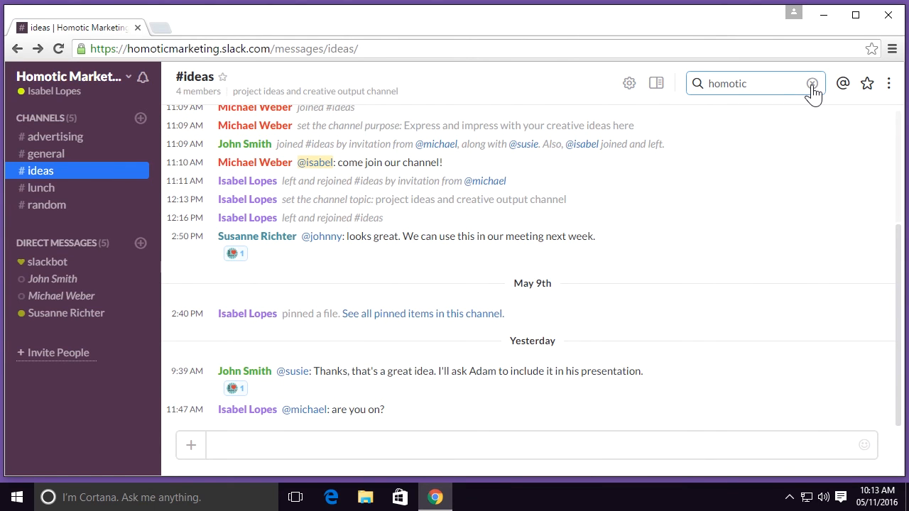
left_click(811, 83)
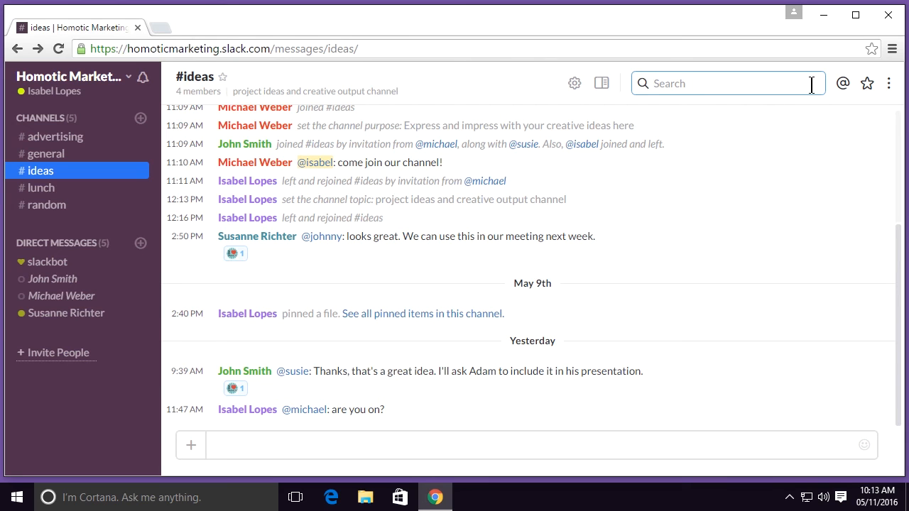